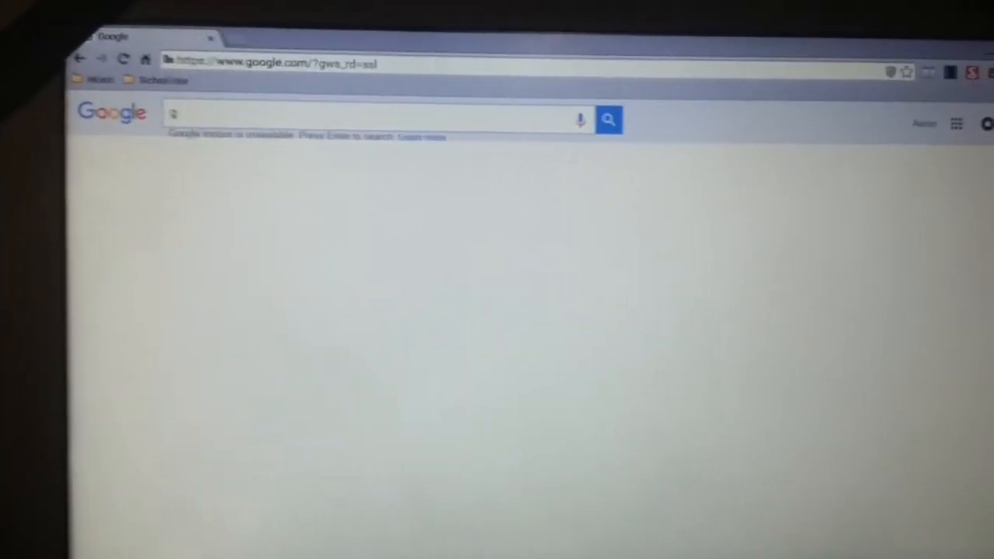
Search Google for 'google roms' to find Pokemon ROM download sites
{"action": "type", "text": "google roms"}
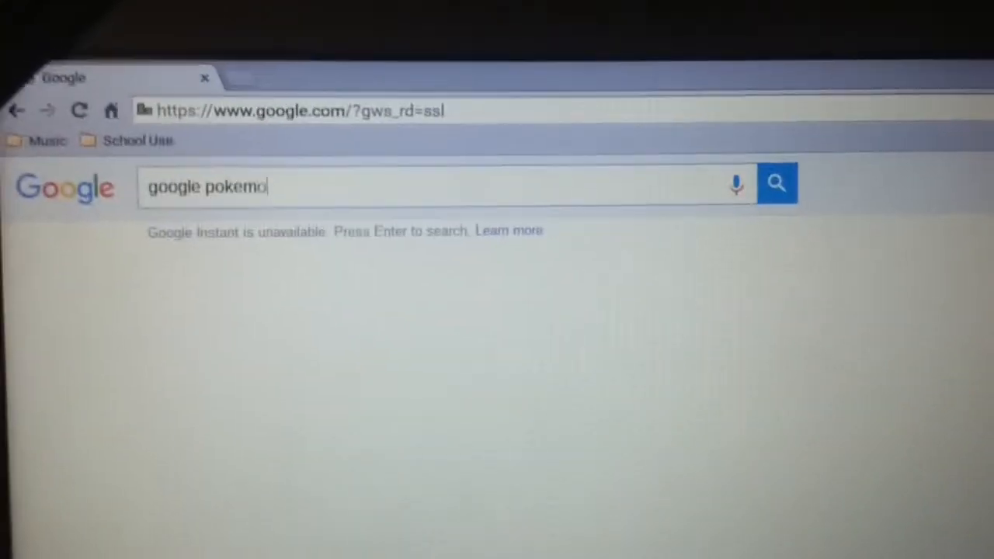
{"action": "key", "text": "enter"}
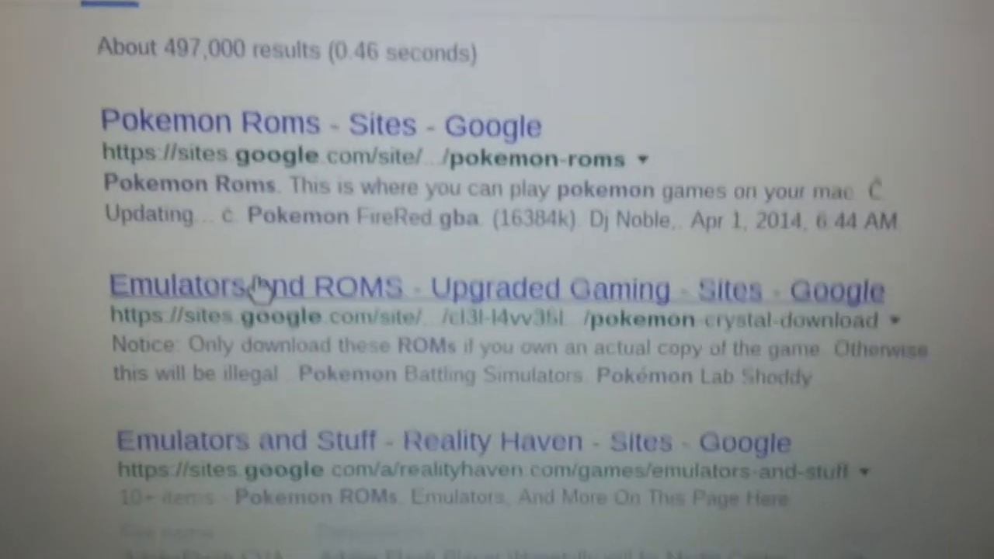
{"action": "scroll", "scroll_direction": "down", "scroll_amount": 3}
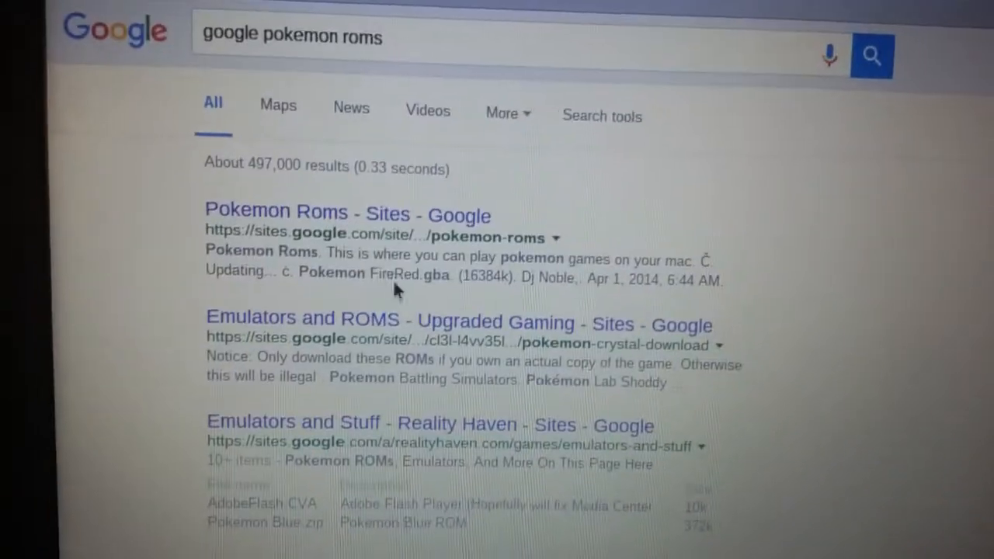
{"action": "scroll", "scroll_direction": "down", "scroll_amount": 3}
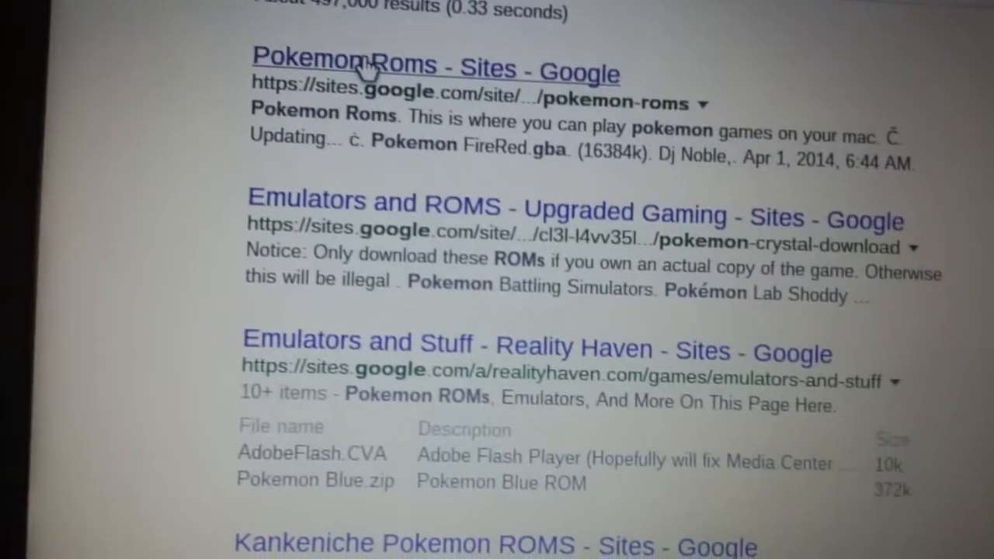
{"action": "scroll", "scroll_direction": "down", "scroll_amount": 3}
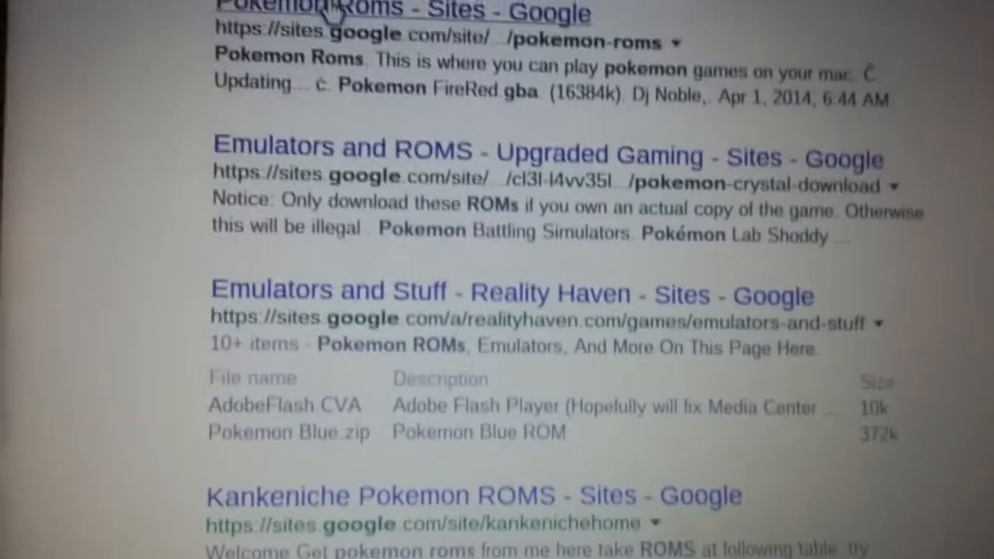
{"action": "scroll", "scroll_direction": "down", "scroll_amount": 3}
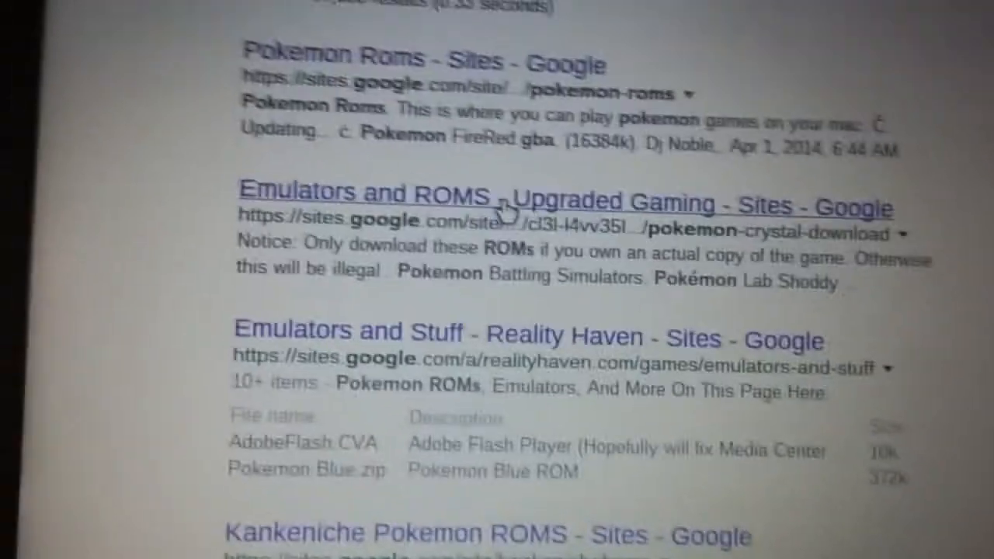
{"action": "scroll", "scroll_direction": "down", "scroll_amount": 3}
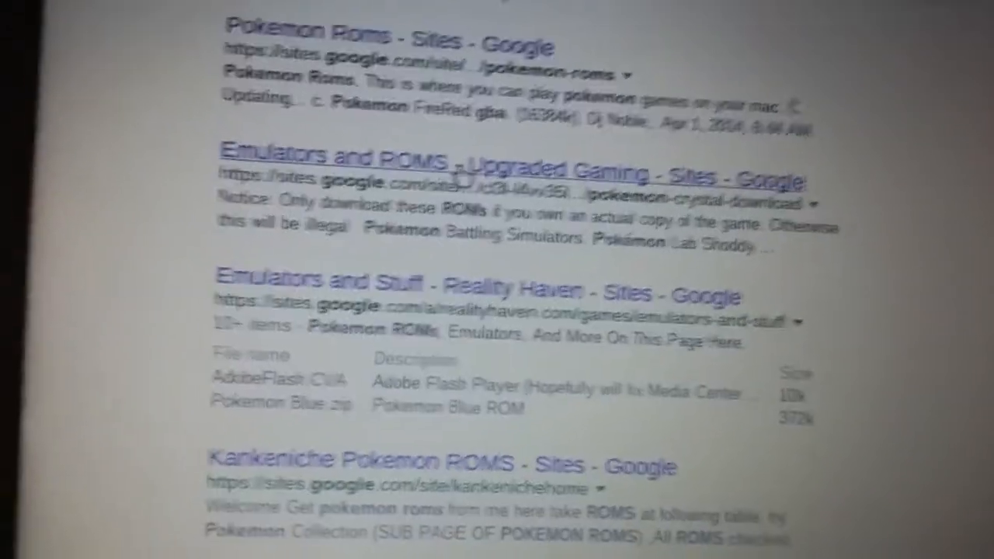
{"action": "scroll", "scroll_direction": "down", "scroll_amount": 3}
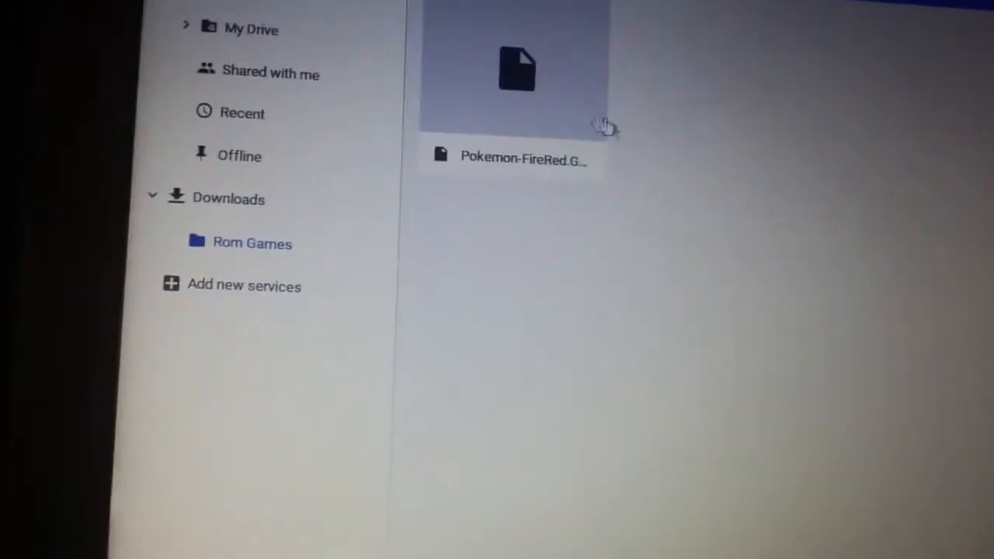
Open the Pokemon-FireRed file from the Rom Games folder to get the app picker
{"action": "left_click", "coordinate": [515, 70]}
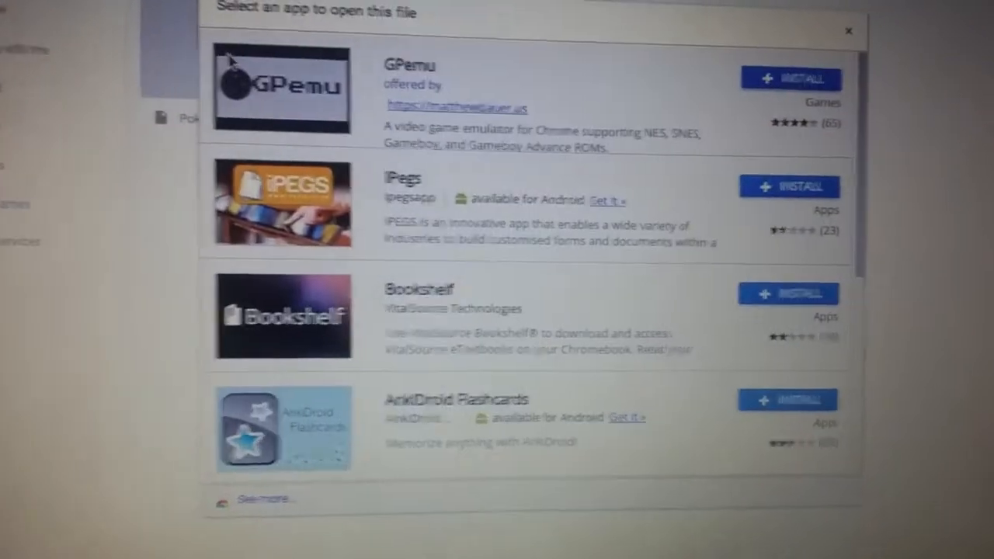
Install the GPemu emulator from the Chrome Web Store and confirm adding it
{"action": "left_click", "coordinate": [790, 79]}
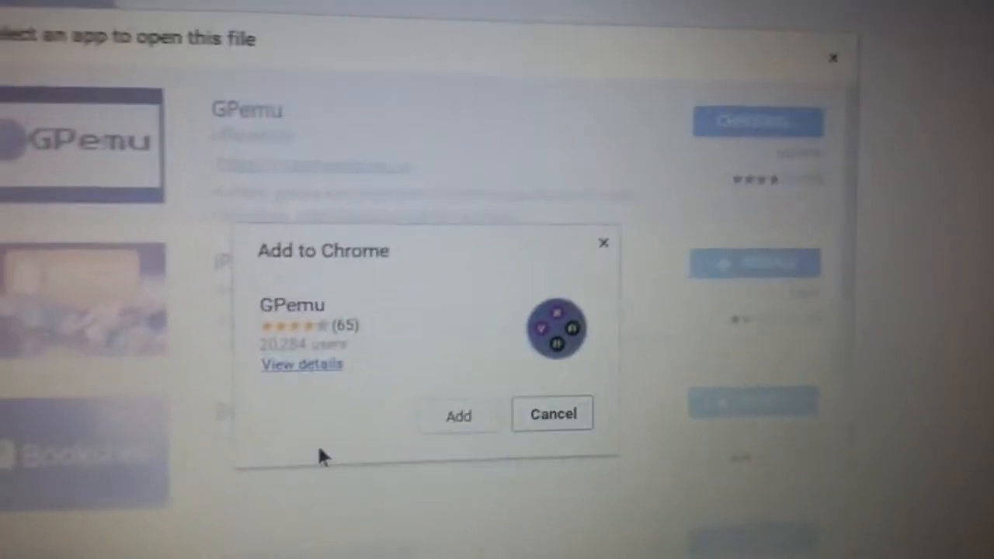
{"action": "left_click", "coordinate": [459, 415]}
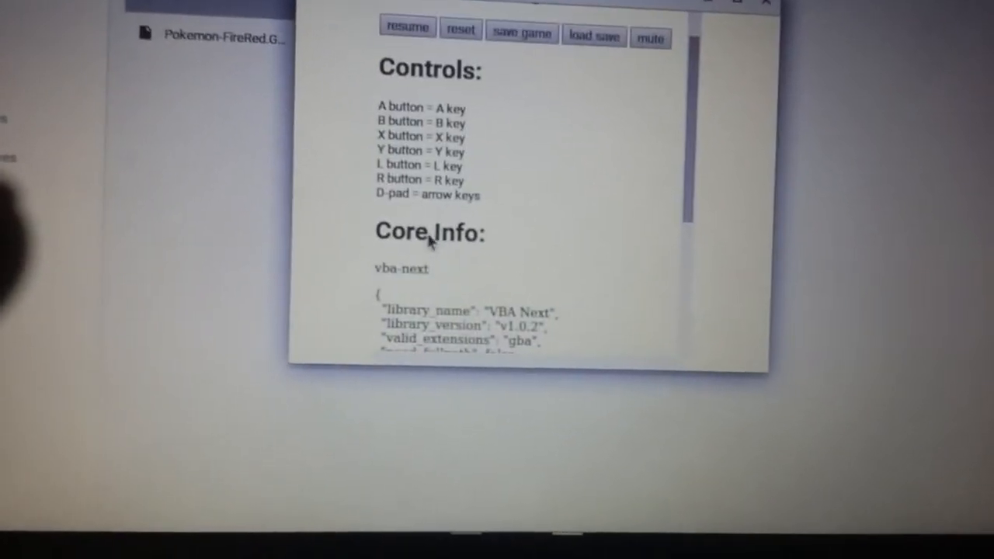
Resume the paused Pokemon FireRed game in the GPemu window
{"action": "scroll", "scroll_direction": "down", "scroll_amount": 3}
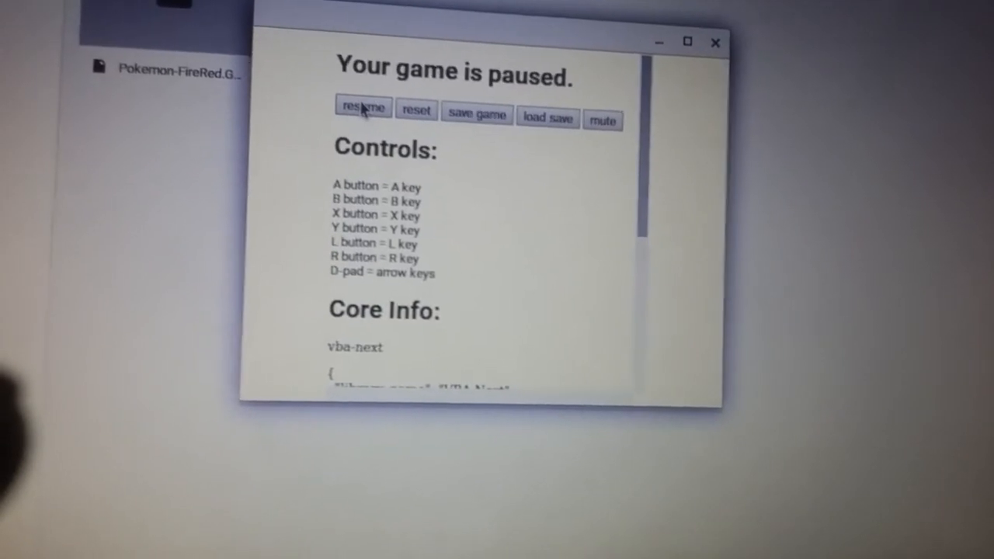
{"action": "left_click", "coordinate": [362, 109]}
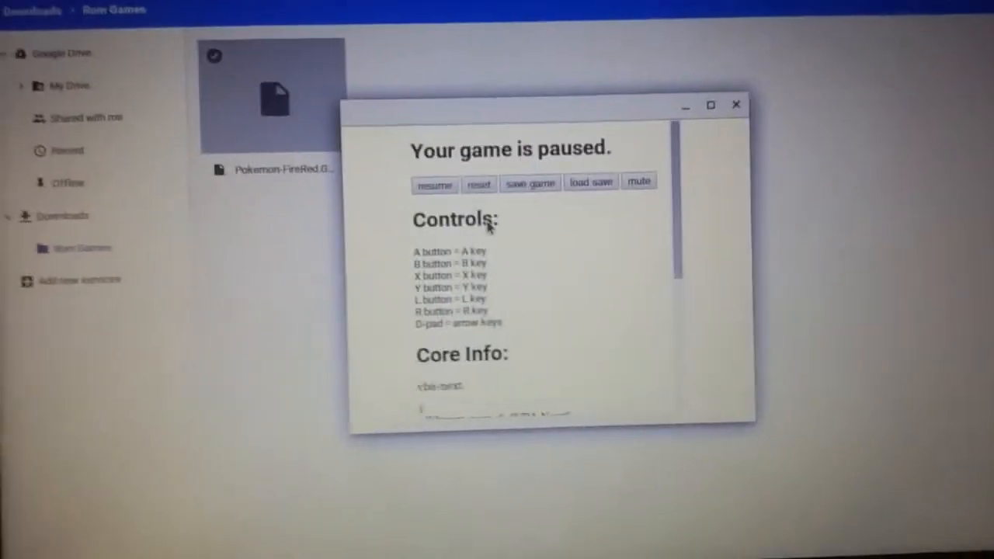
{"action": "left_click", "coordinate": [590, 185]}
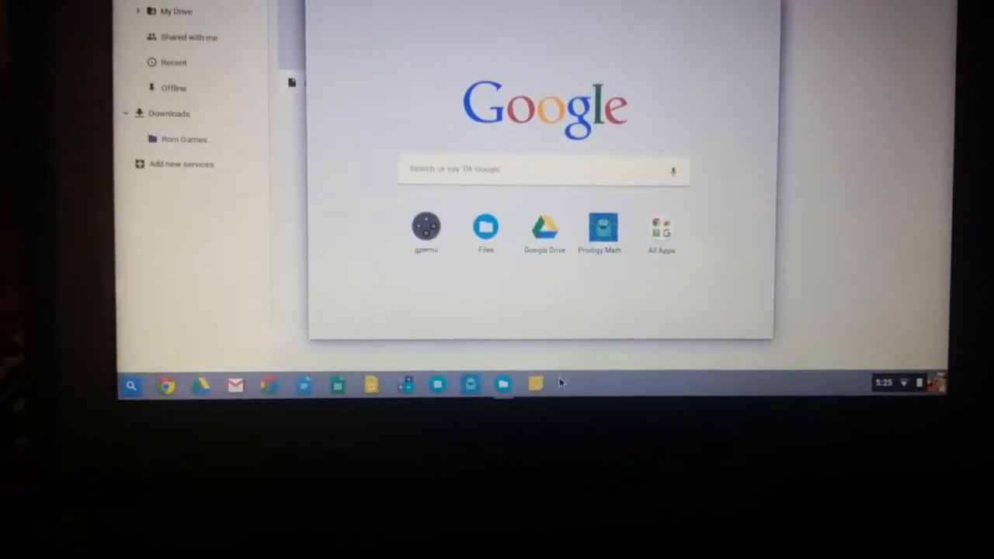
Relaunch GPemu from the launcher and load the Pokemon-FireRed file
{"action": "right_click", "coordinate": [426, 229]}
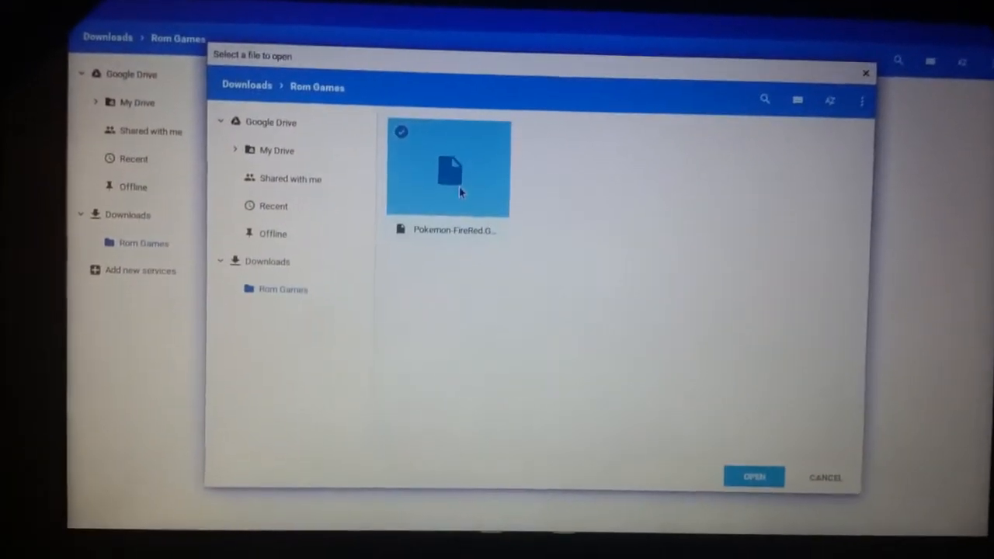
{"action": "left_click", "coordinate": [753, 476]}
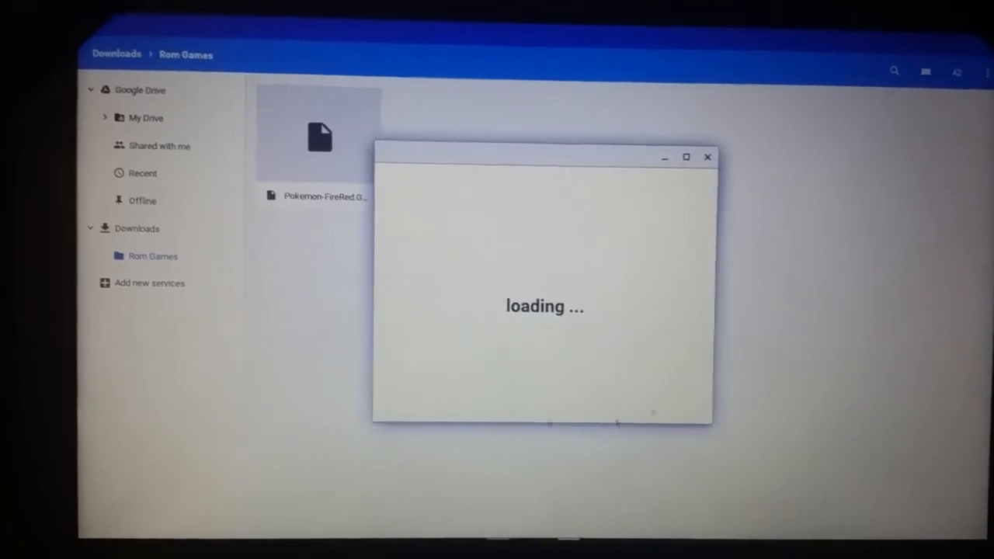